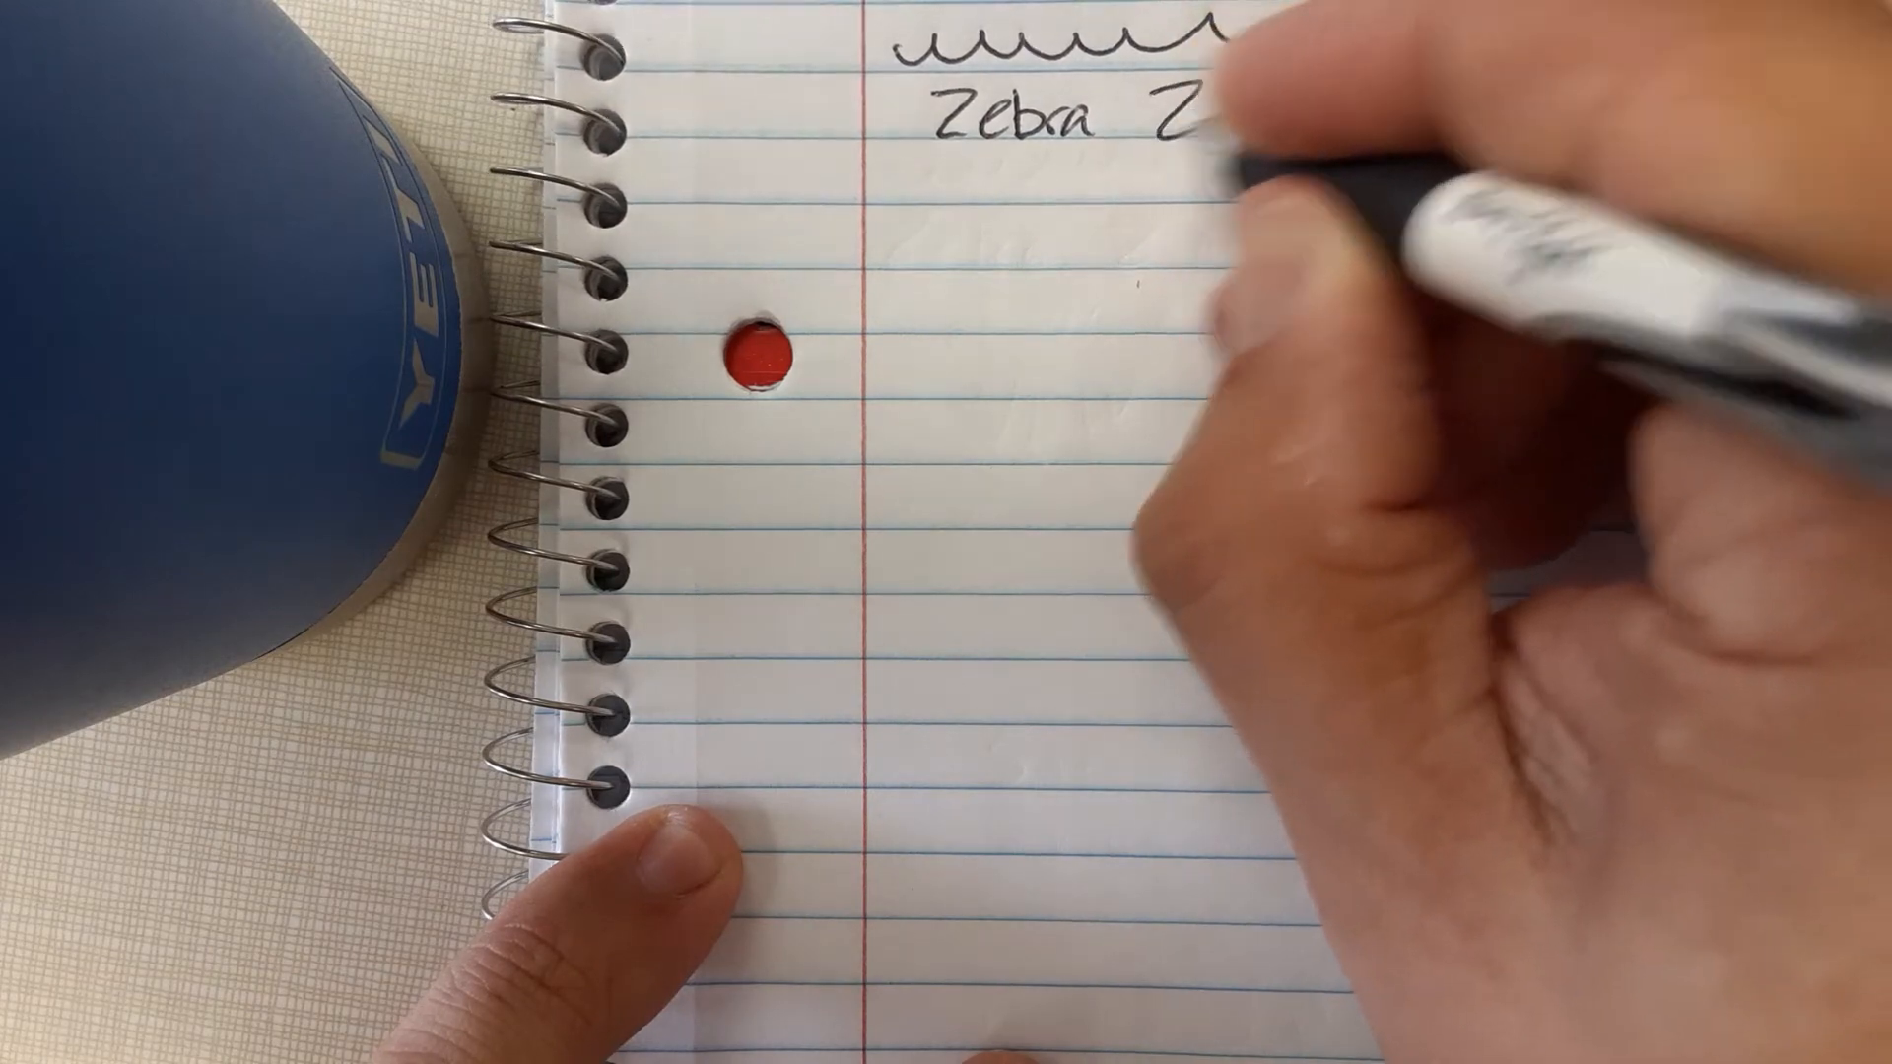
type("Grip")
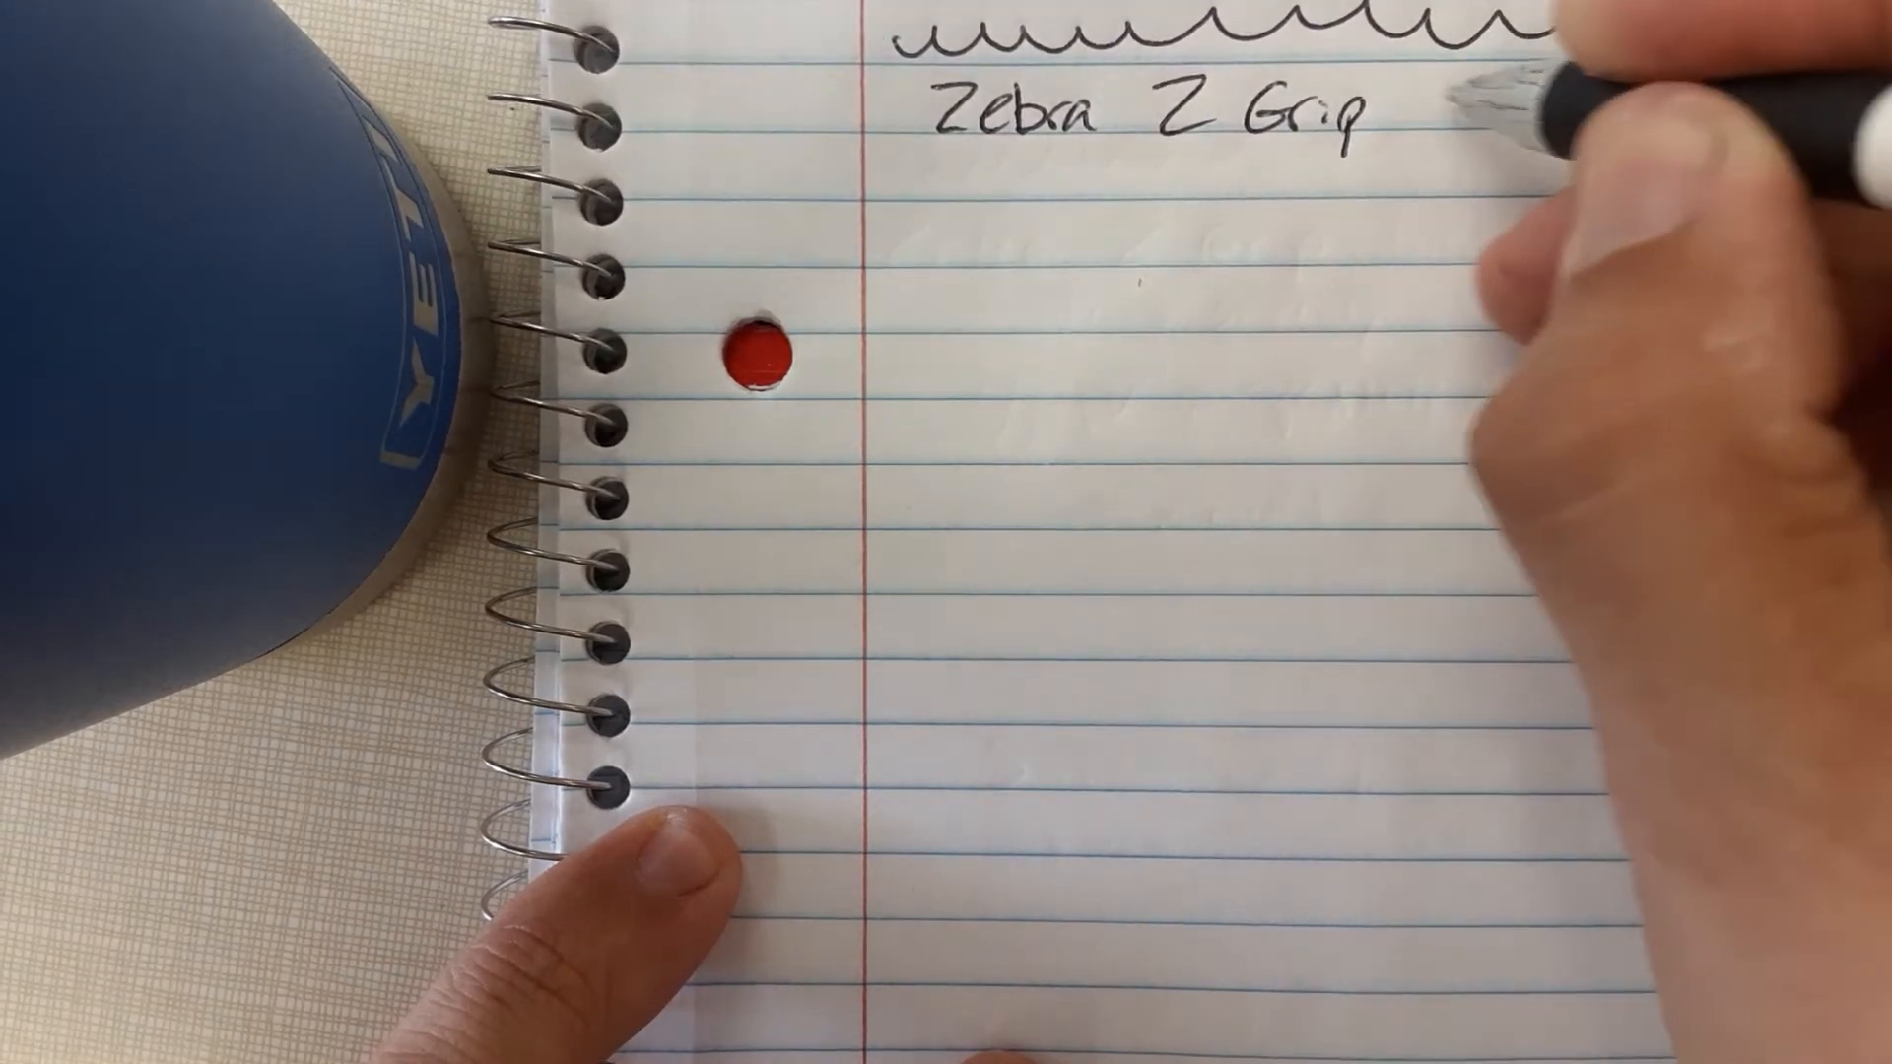
type("Fligh")
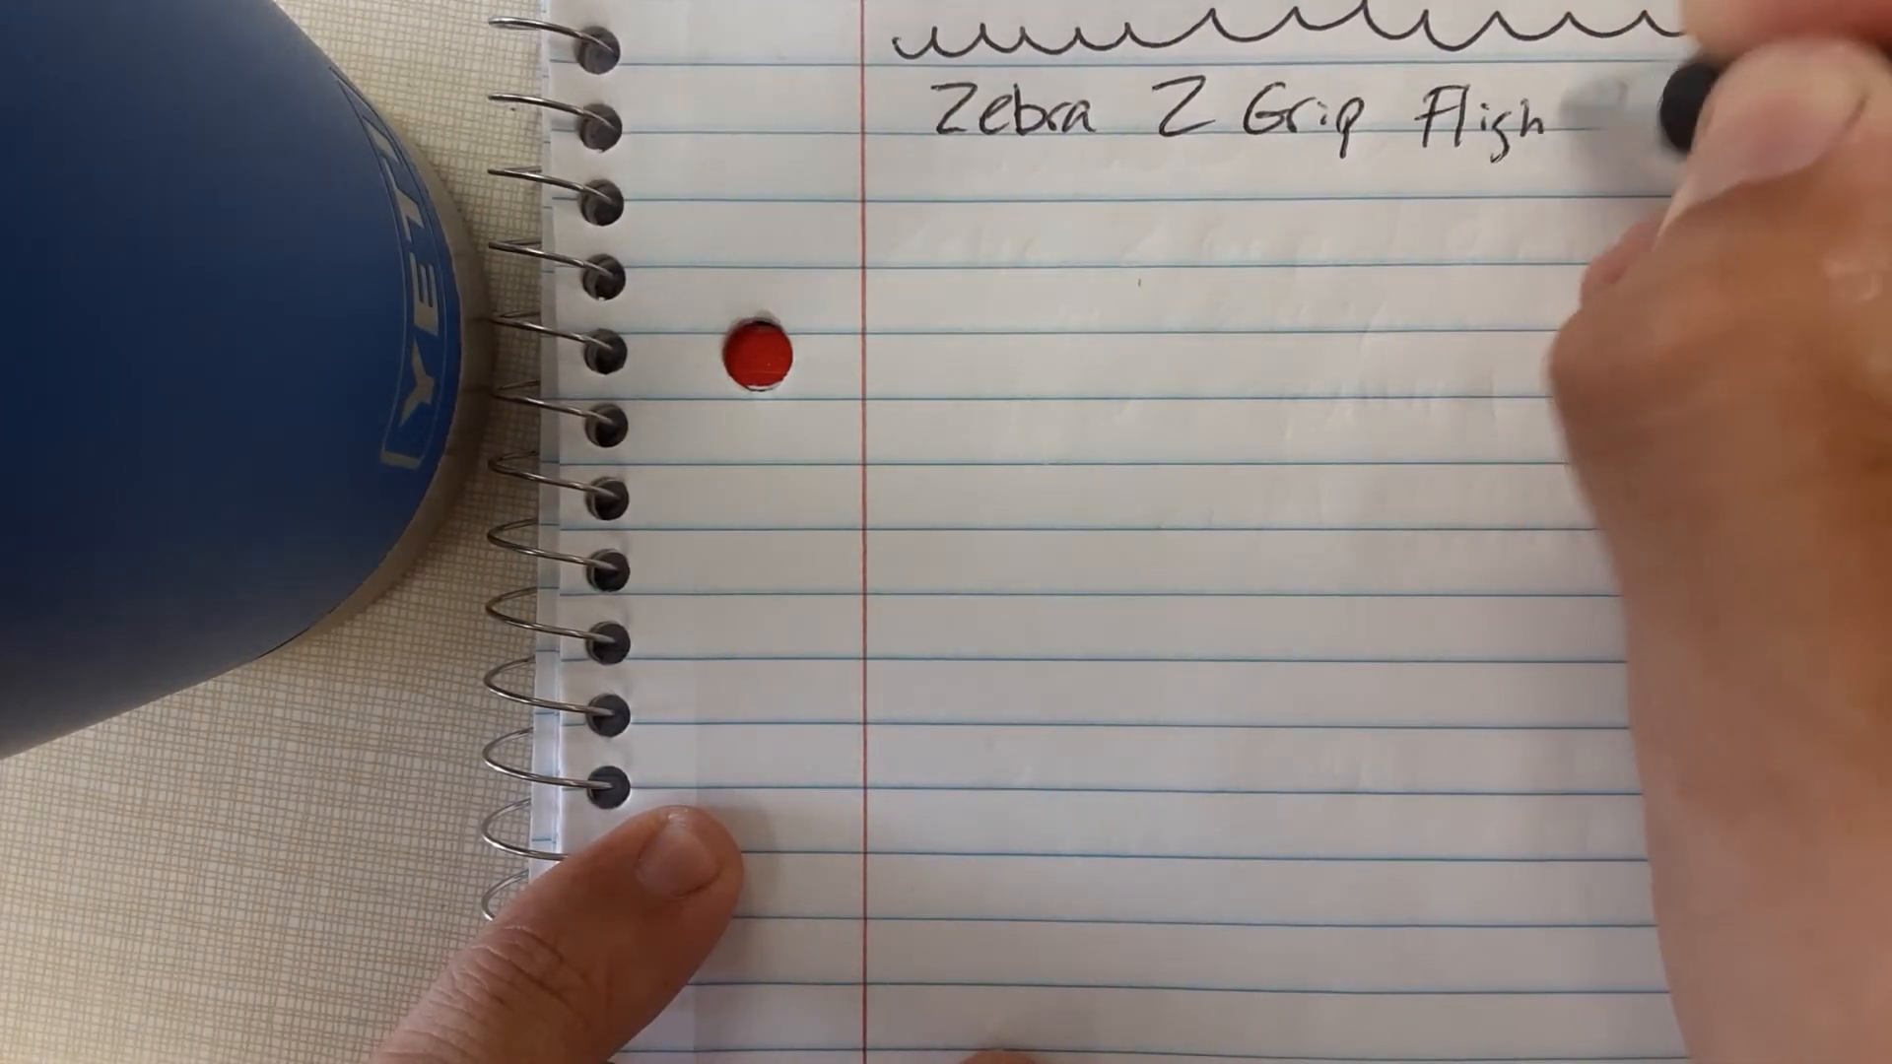